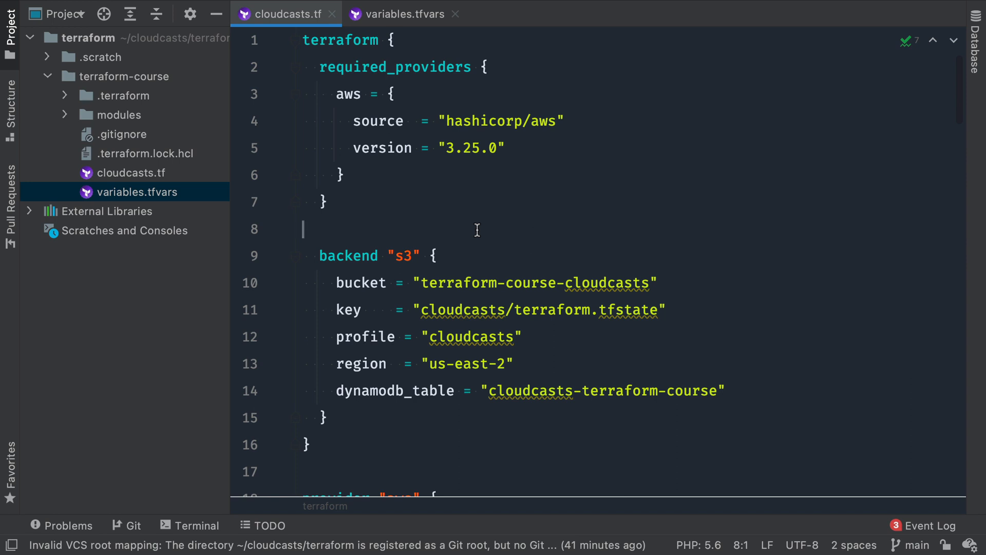
# View infra_env = staging in variables.tfvars, select 'staging', then return to cloudcasts.tf.
pyautogui.click(403, 14)
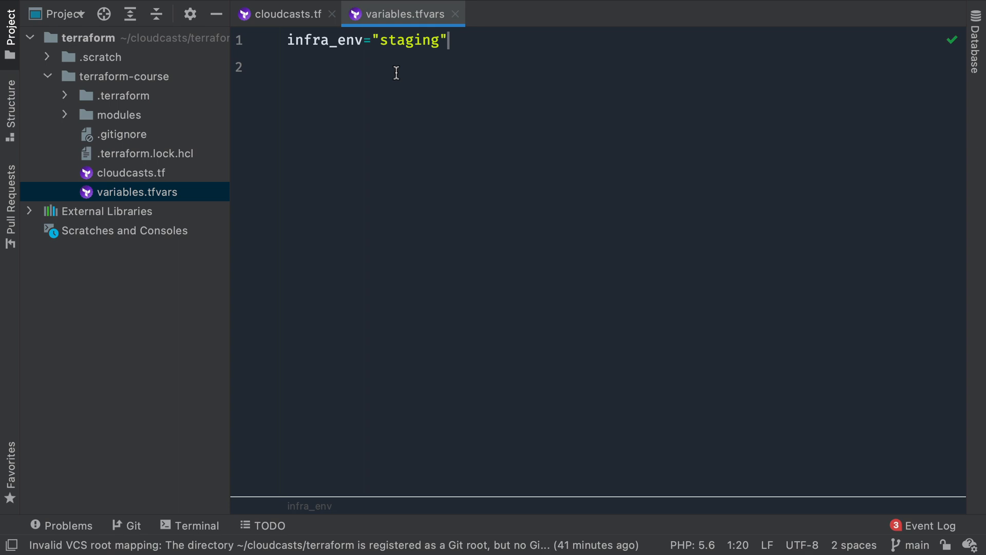
pyautogui.doubleClick(410, 40)
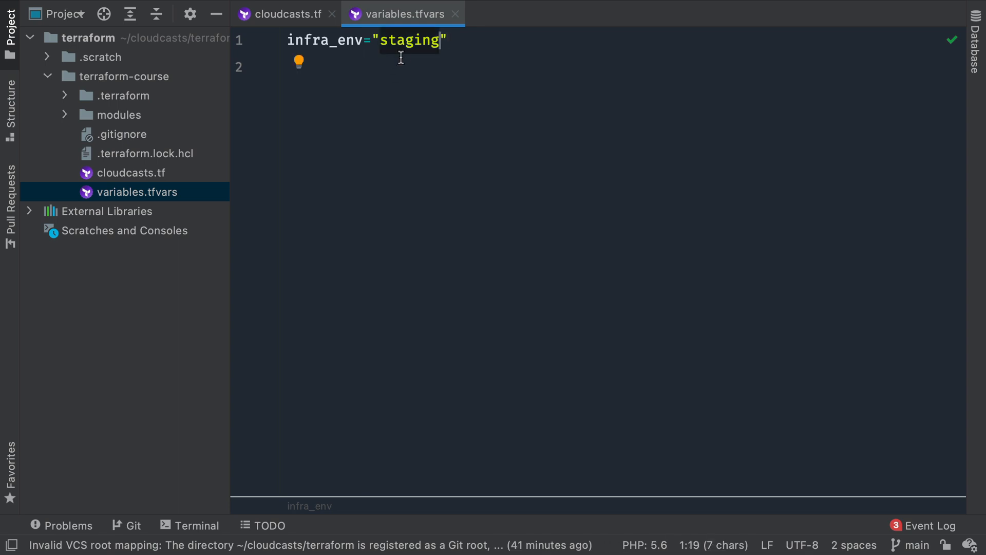
pyautogui.moveTo(300, 30)
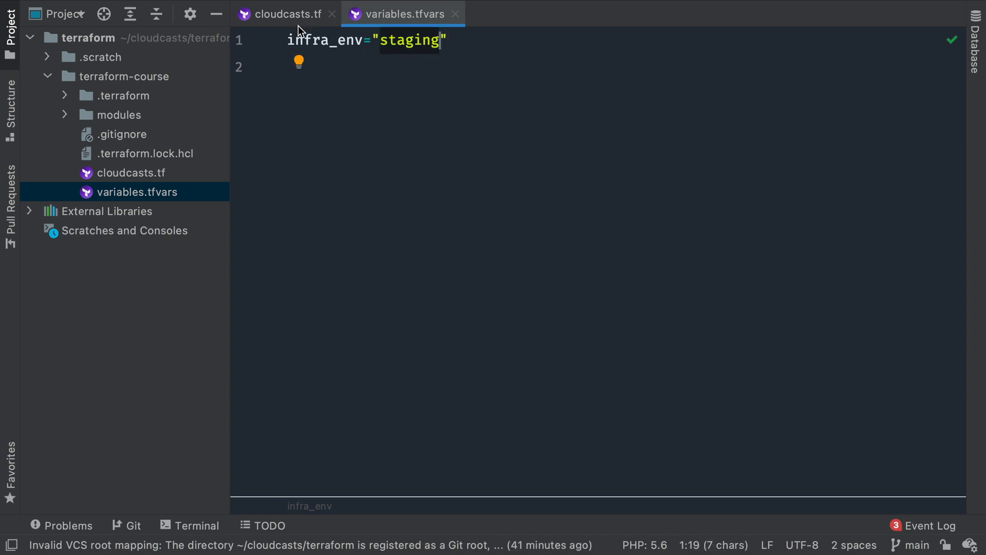
pyautogui.click(286, 14)
pyautogui.write('produ')
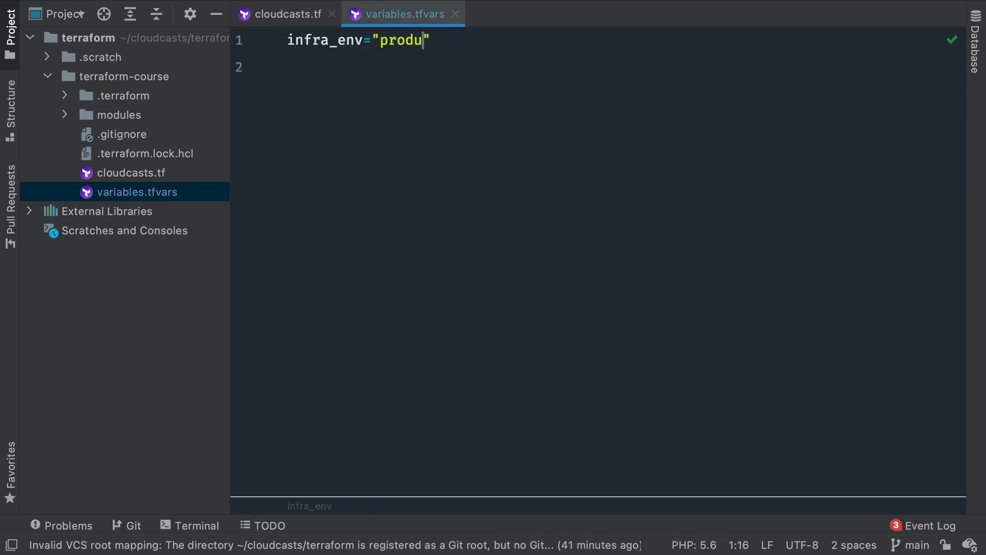
pyautogui.write('ction')
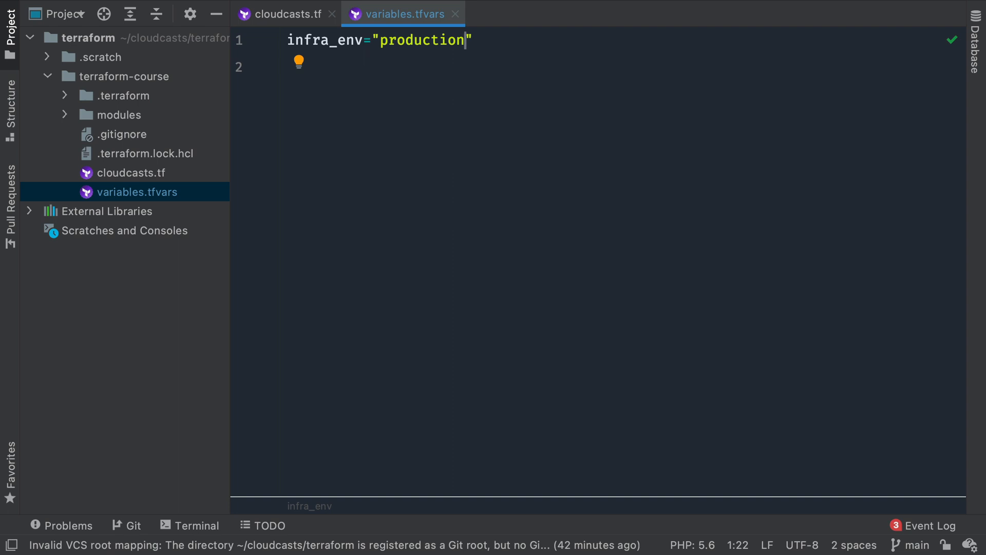
pyautogui.write('staging')
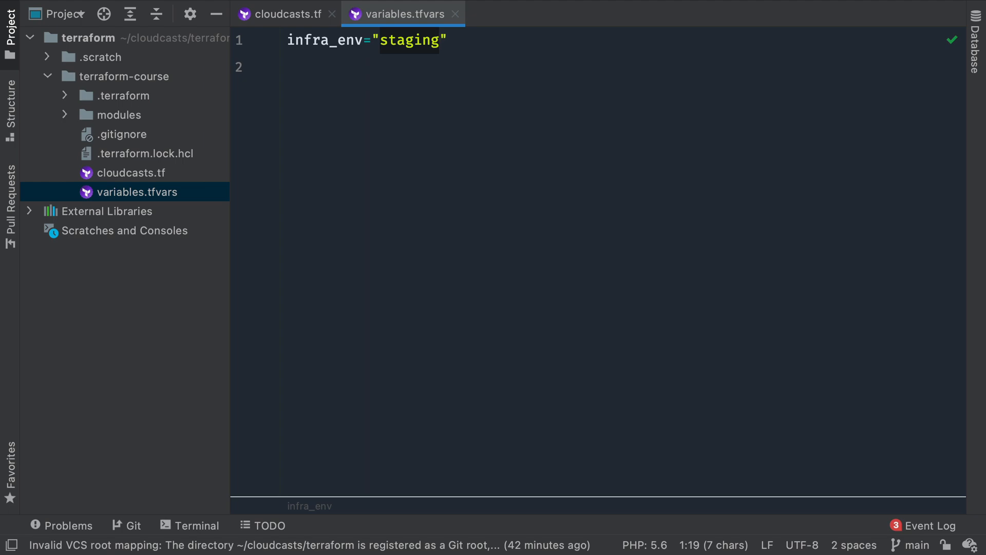
# Change infra_env to 'production' in variables.tfvars and return to cloudcasts.tf's backend config.
pyautogui.click(287, 14)
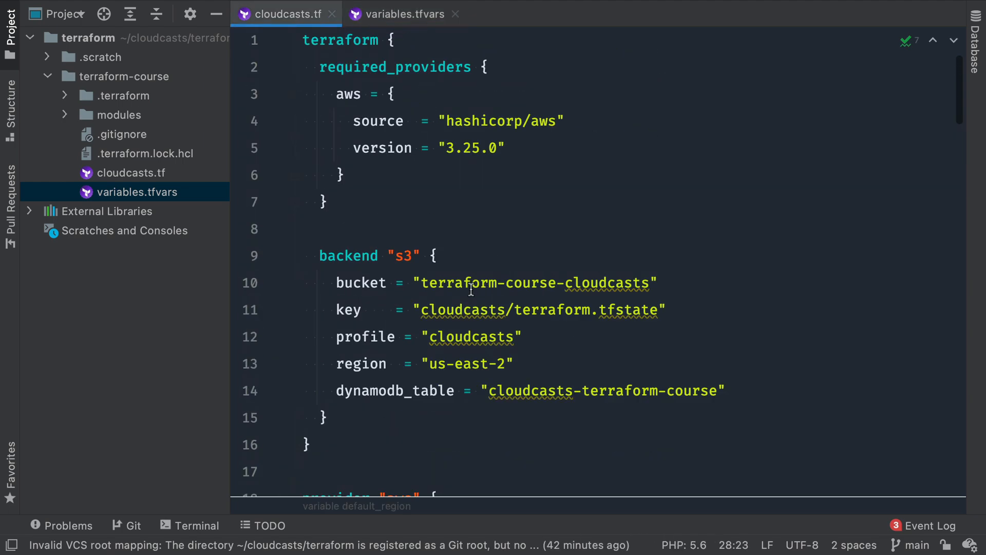
pyautogui.click(404, 14)
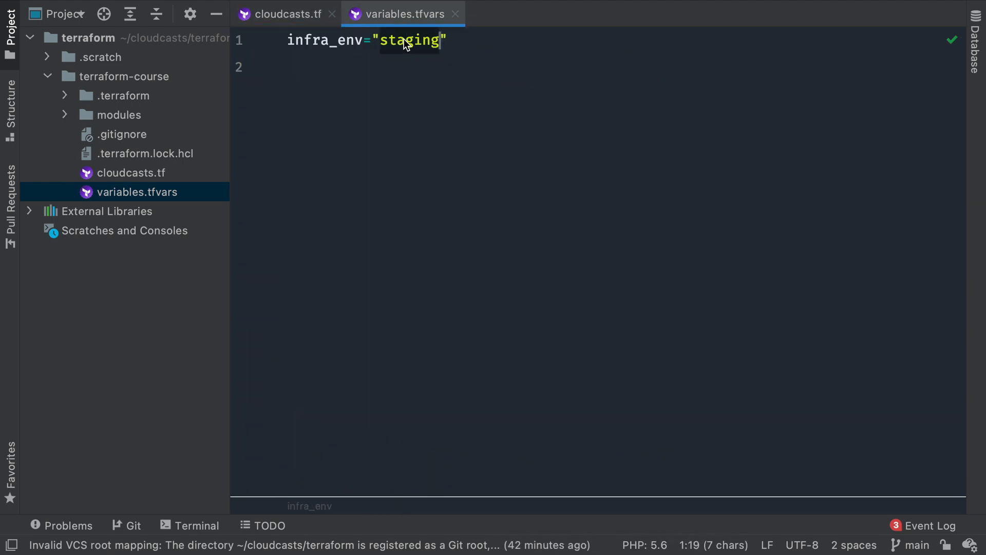
pyautogui.write('production')
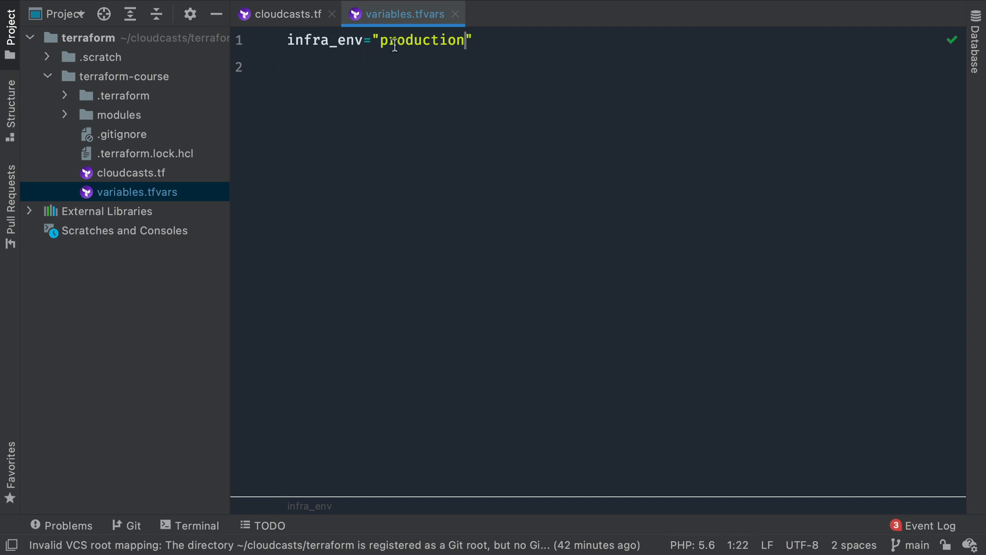
pyautogui.click(286, 13)
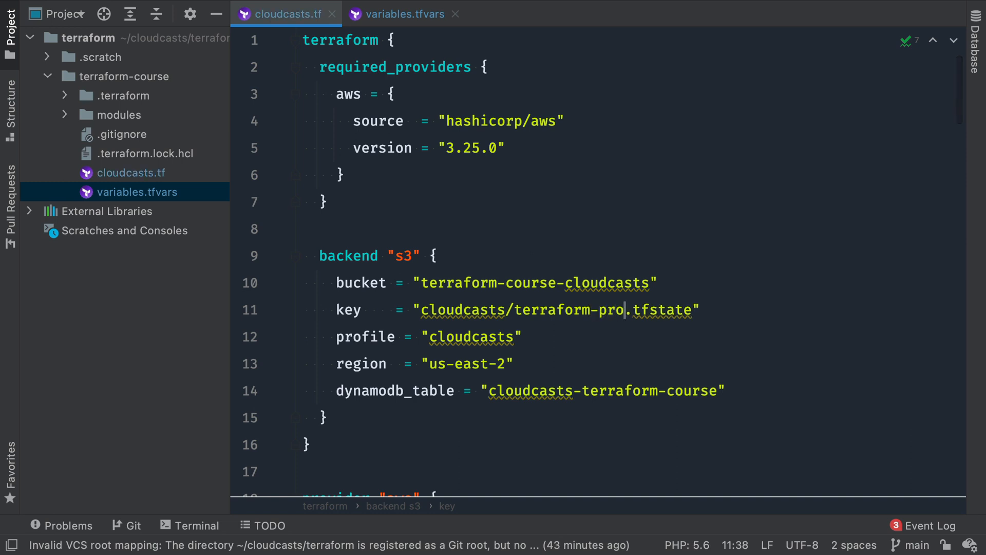
pyautogui.write('duction')
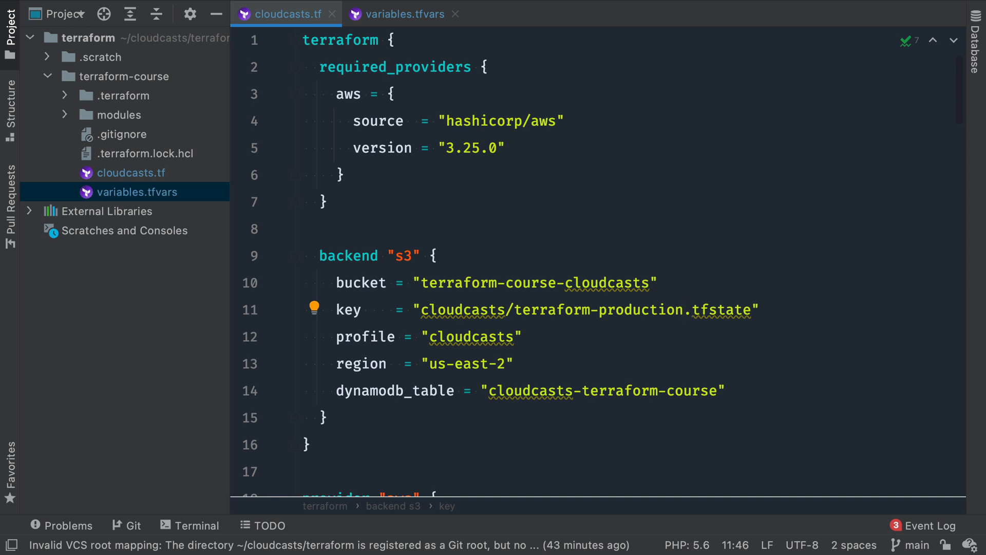
pyautogui.doubleClick(472, 336)
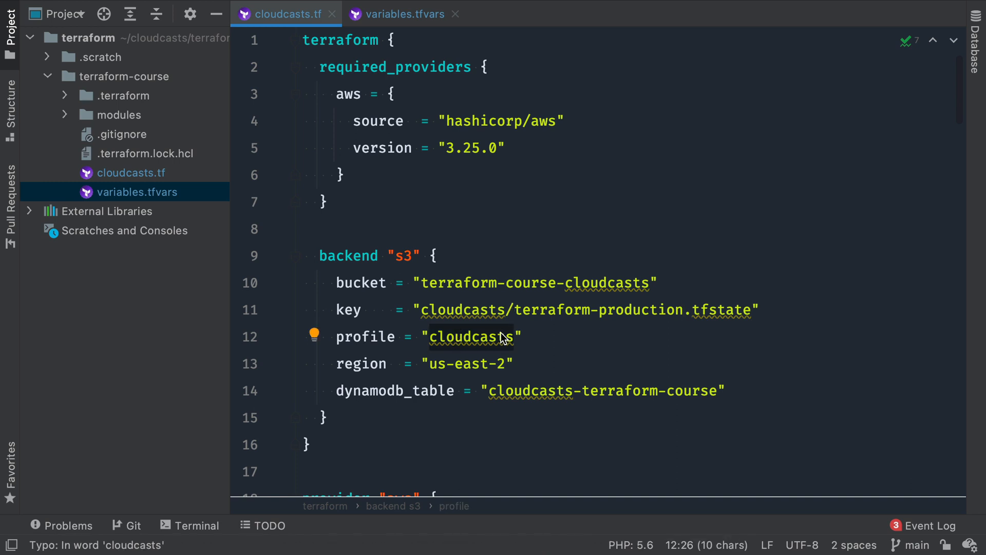
pyautogui.write('-p')
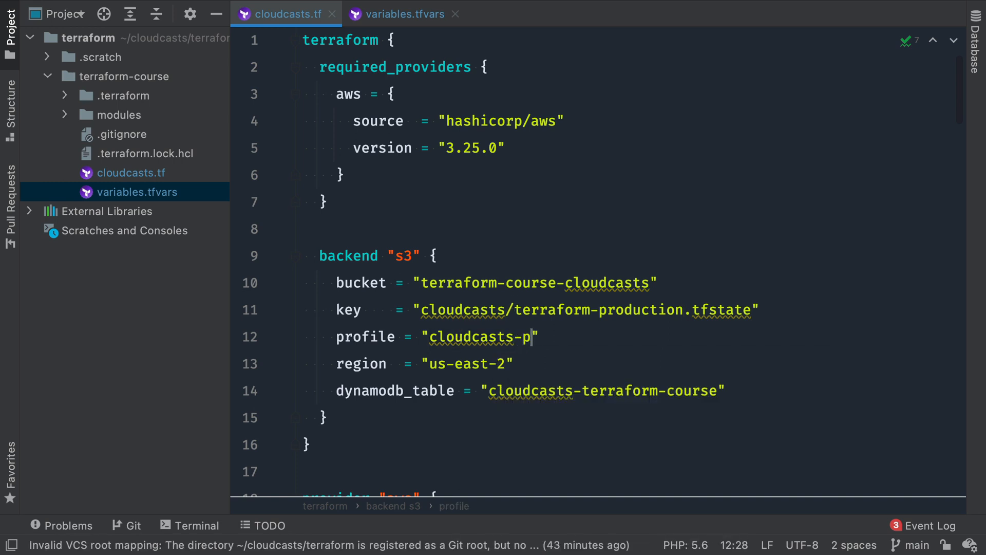
pyautogui.write('roduction')
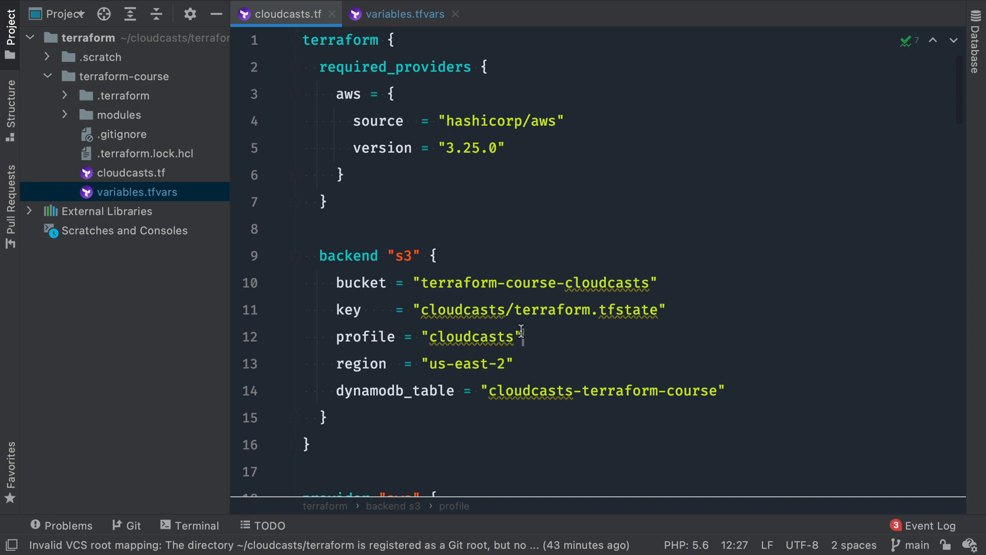
# In the project terminal, enter 'terraform workspace help' to list the workspace commands.
pyautogui.click(189, 526)
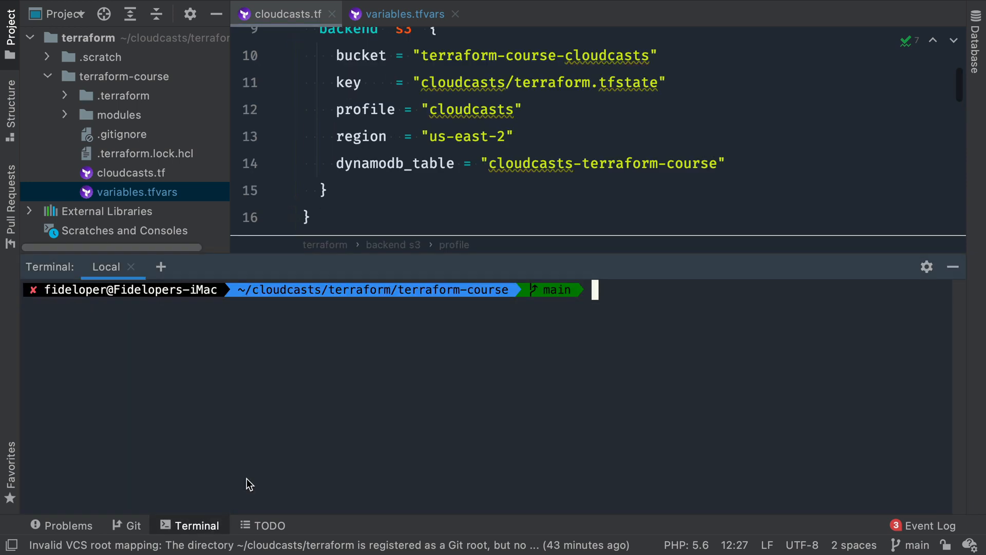
pyautogui.write('workspace')
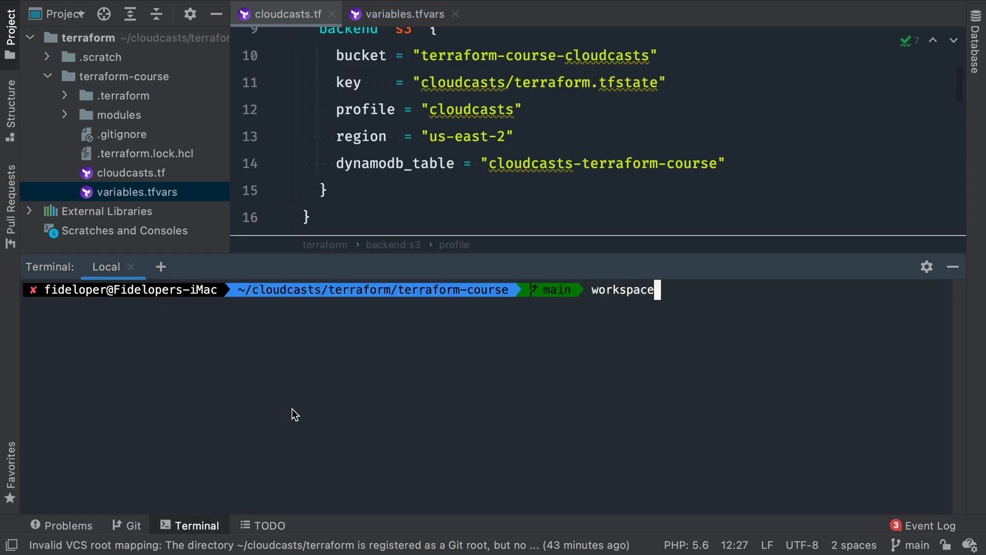
pyautogui.write('terraform worksp')
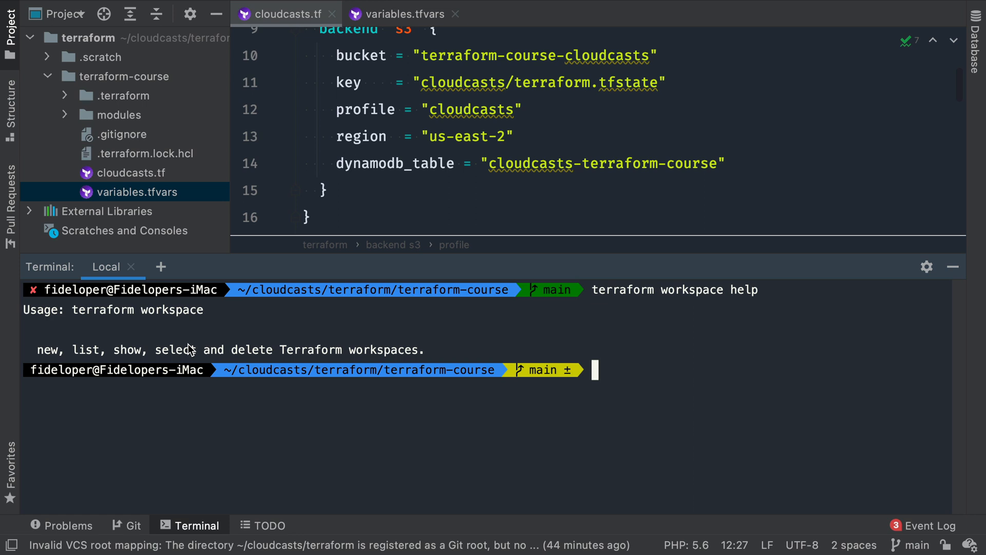
pyautogui.moveTo(126, 126)
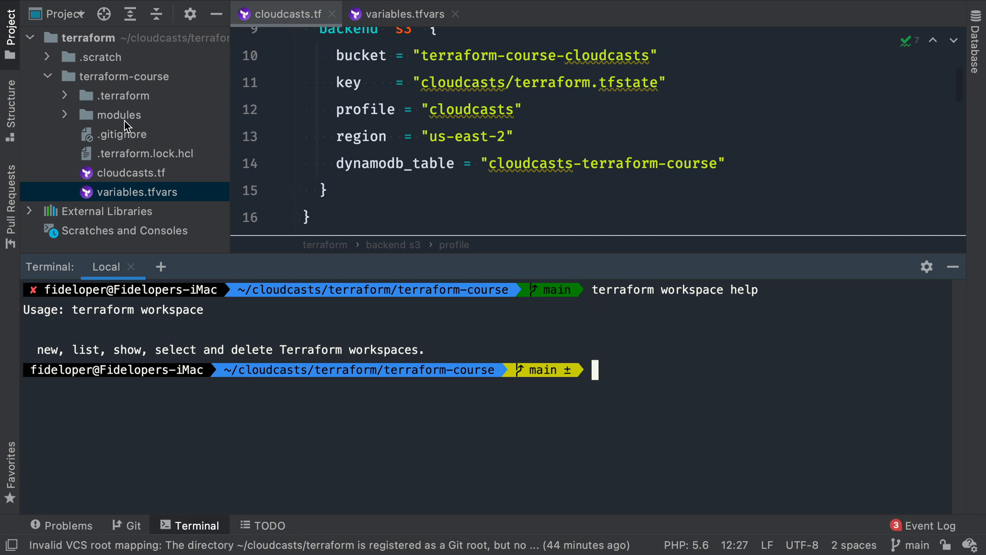
pyautogui.moveTo(115, 177)
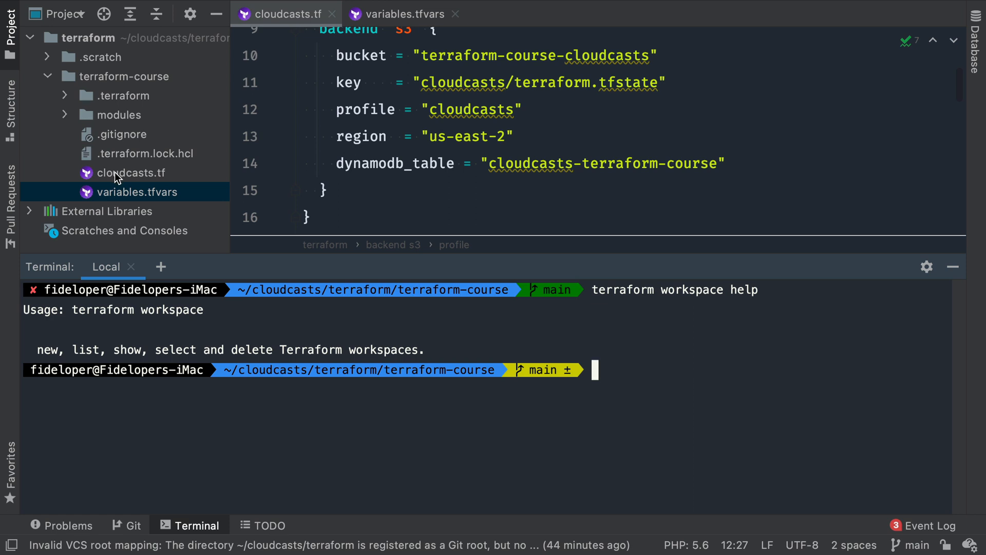